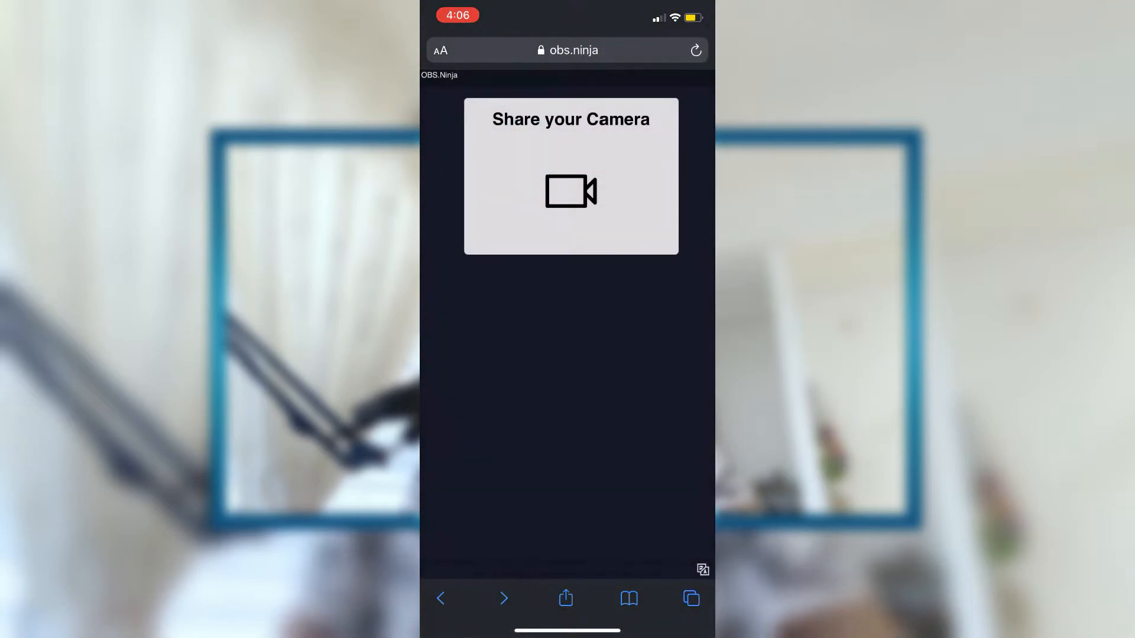
# Step: Share the phone's front camera in OBS.Ninja, allowing camera and microphone access
pyautogui.click(569, 191)
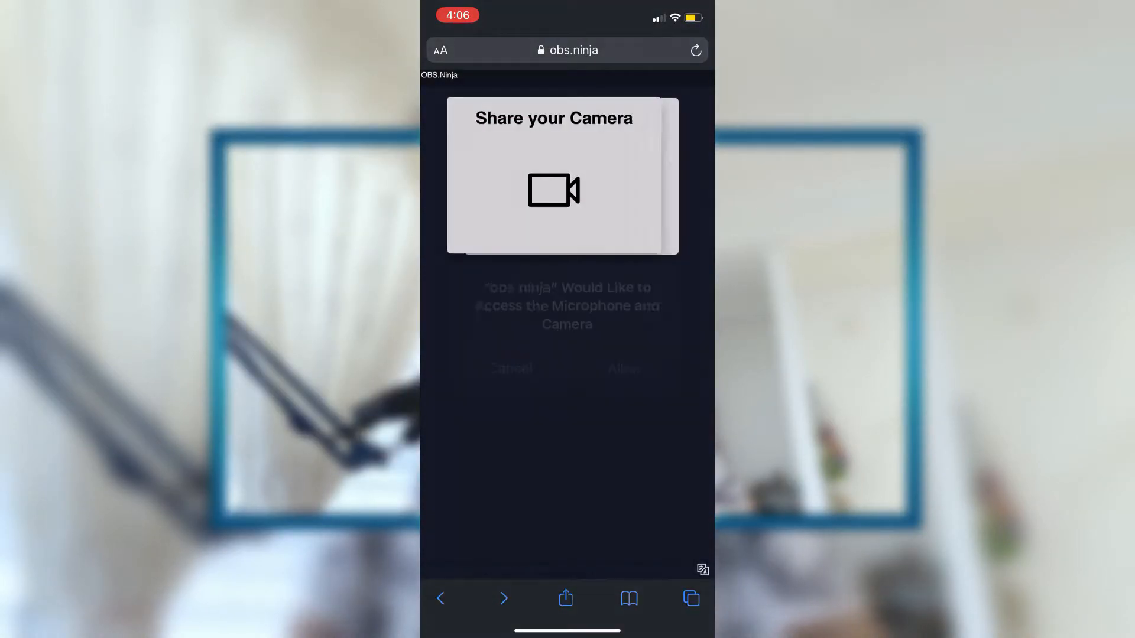
pyautogui.click(553, 191)
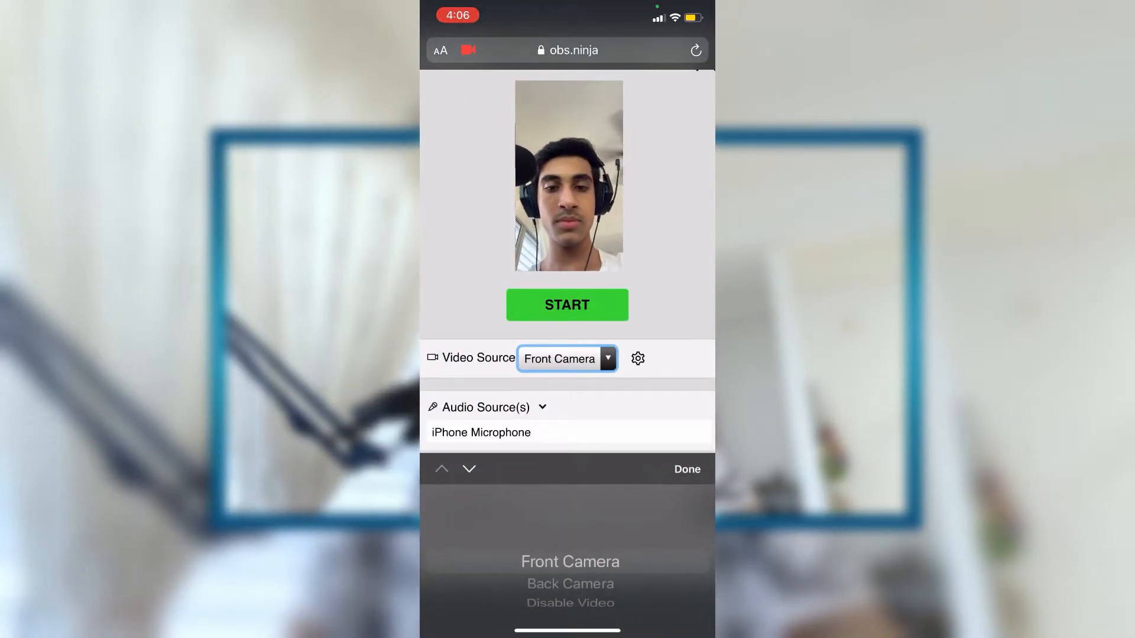
pyautogui.click(567, 303)
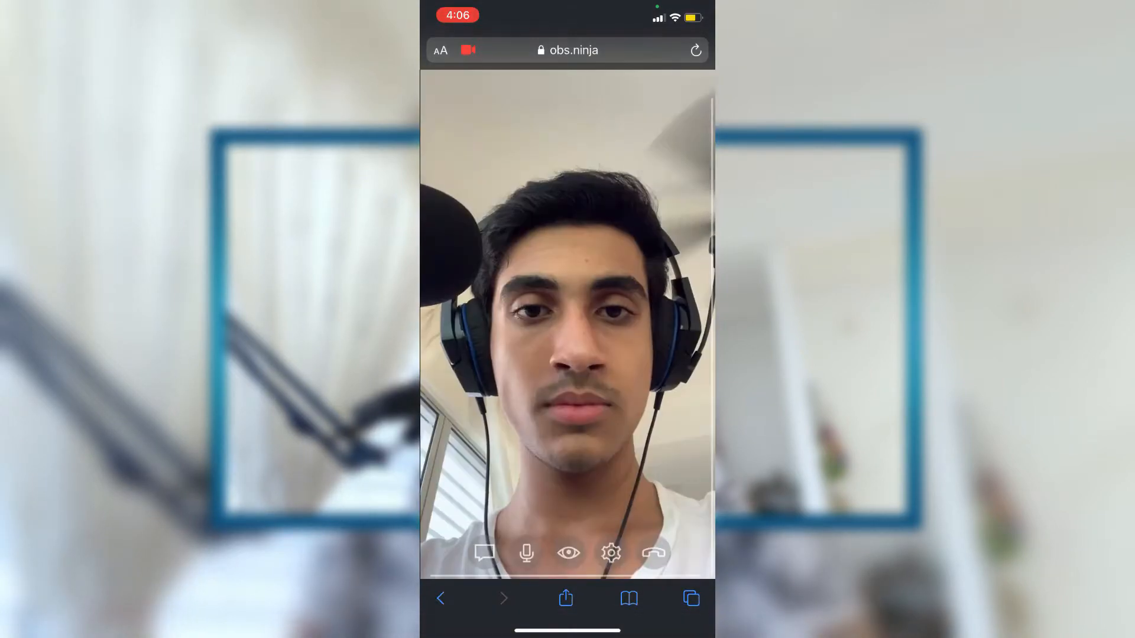
# Step: Reveal and select the full push link in the address bar for copying
pyautogui.click(566, 49)
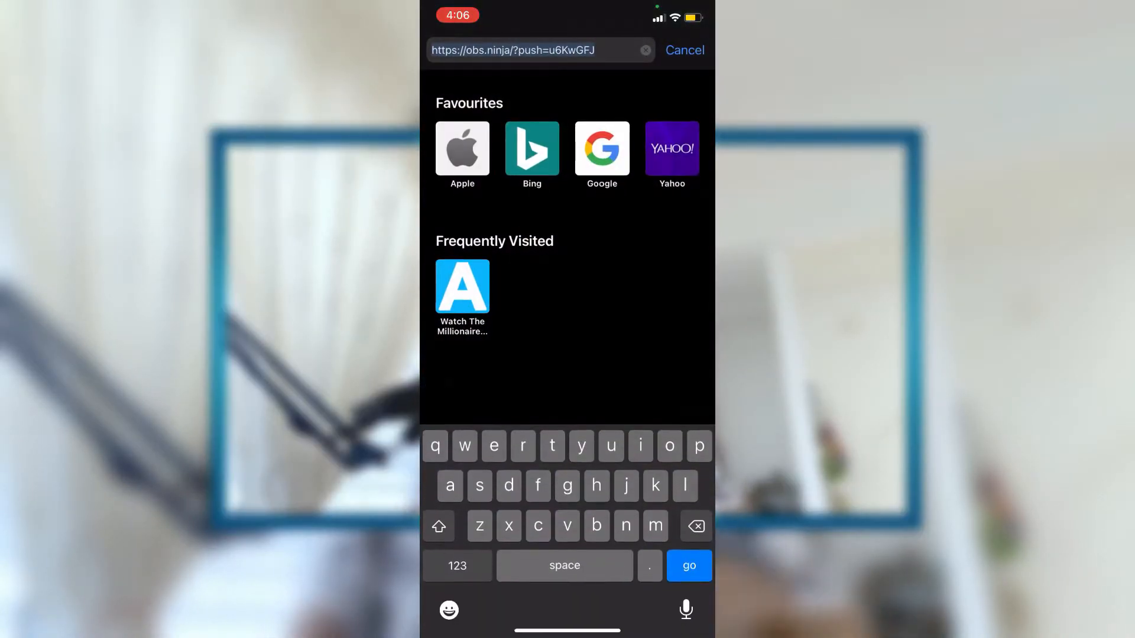
pyautogui.doubleClick(512, 49)
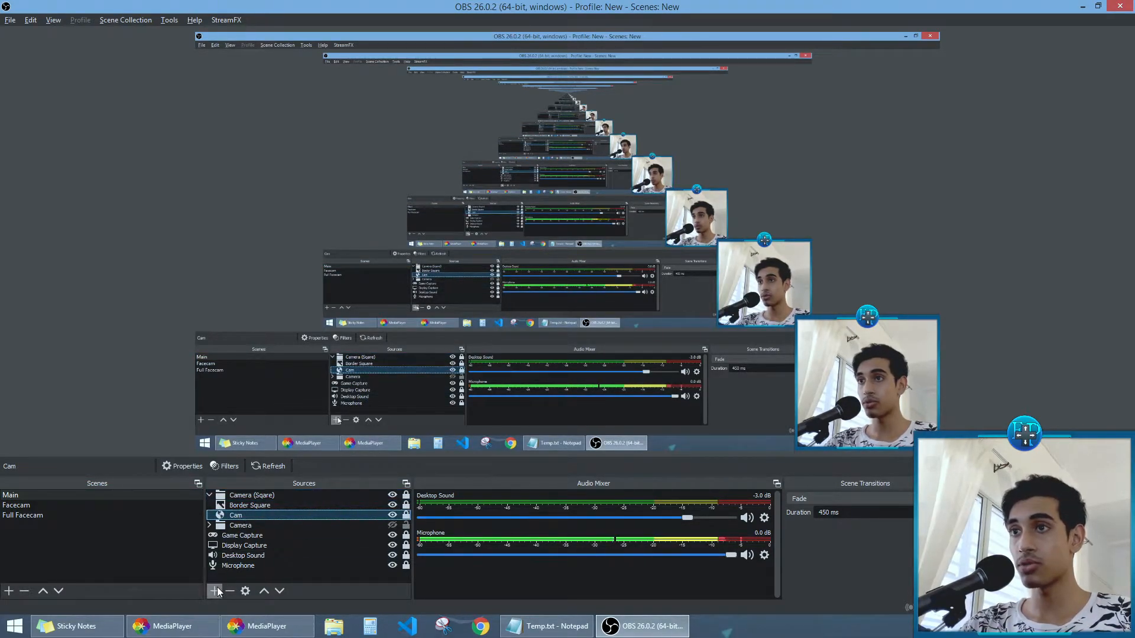
# Step: Start adding a new source from the Sources list, then cancel the Create/Select Source dialog
pyautogui.click(214, 591)
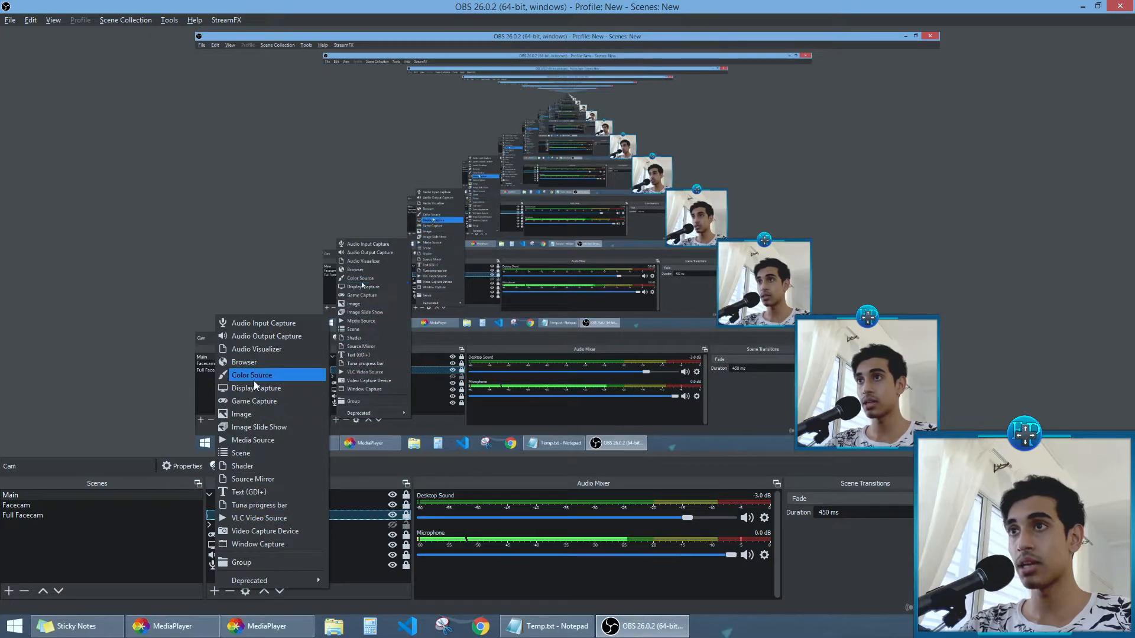
pyautogui.click(243, 362)
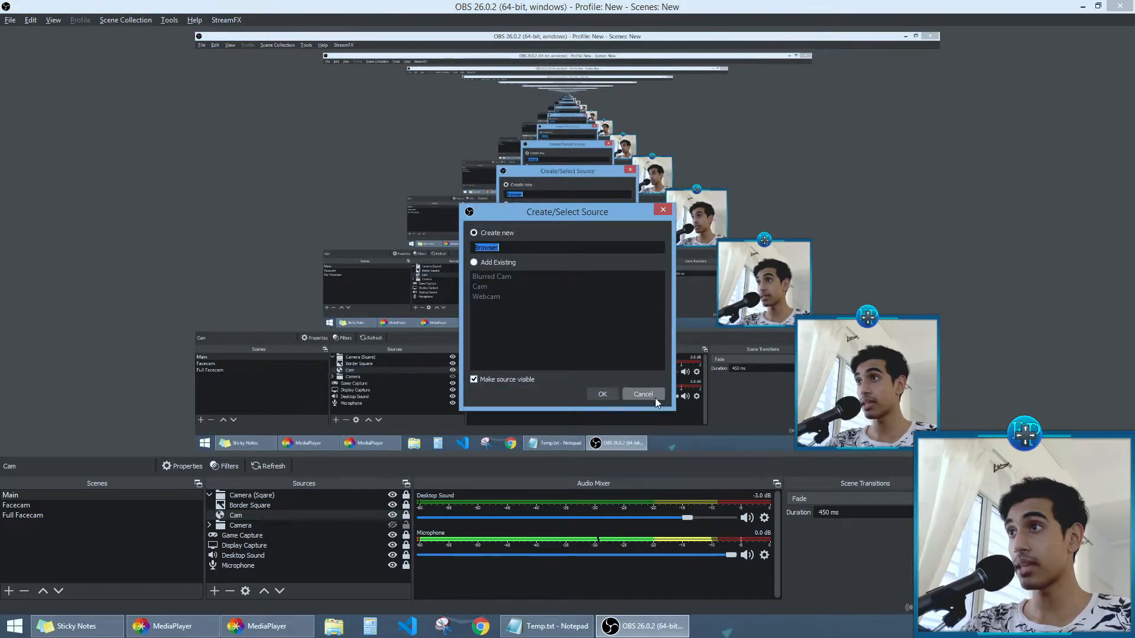
pyautogui.click(601, 394)
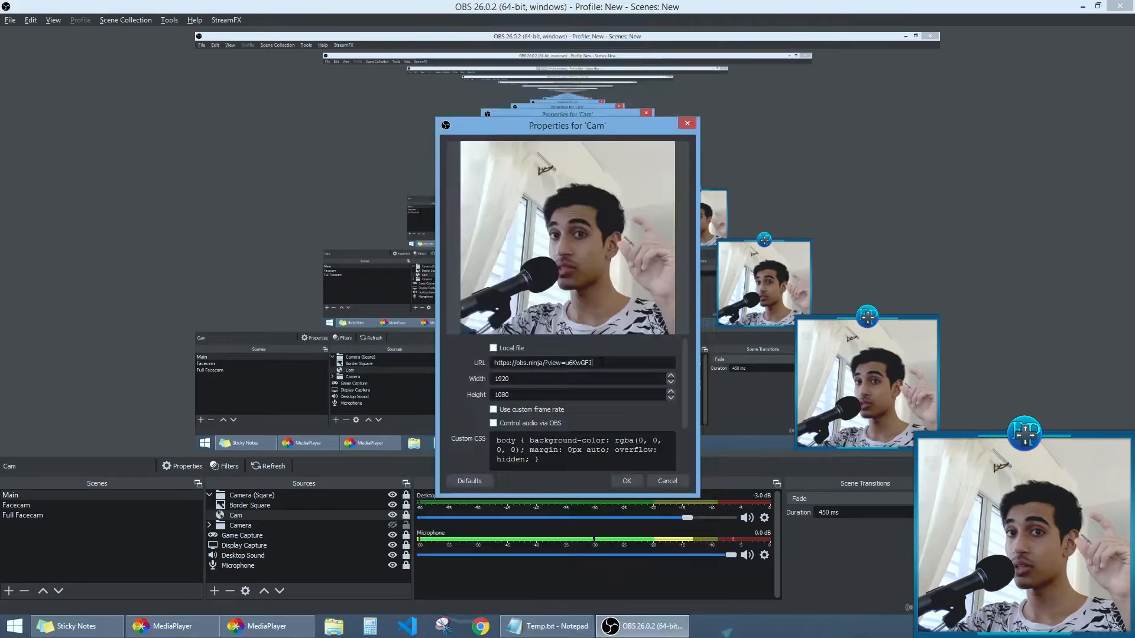
# Step: Change 'push' to 'view' in the Cam browser source URL and confirm the properties
pyautogui.tripleClick(543, 363)
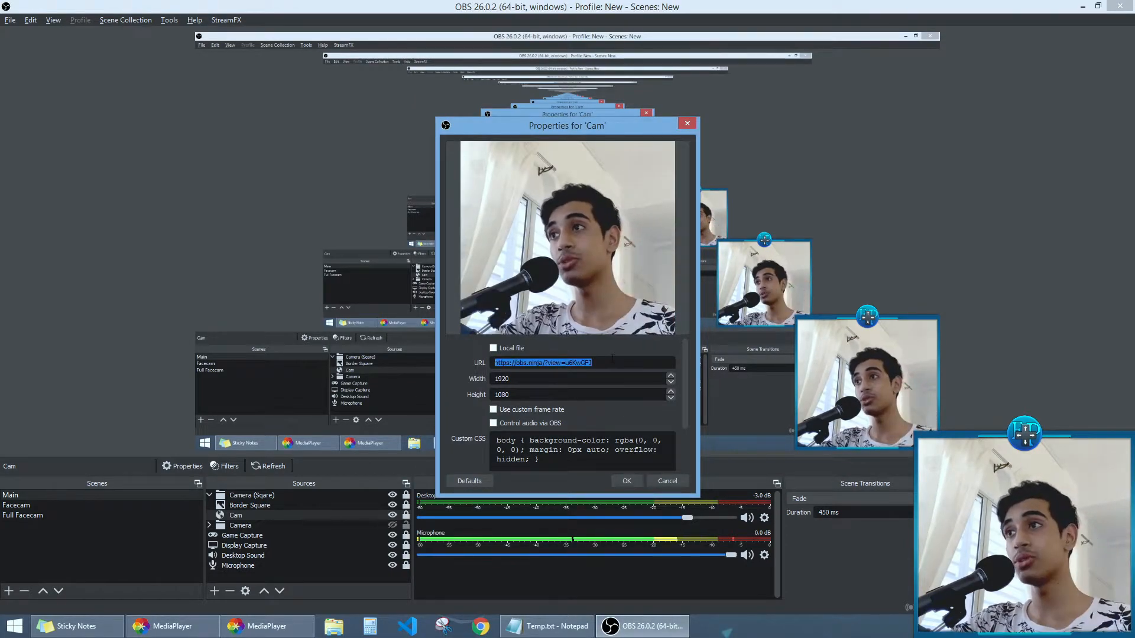
pyautogui.click(586, 363)
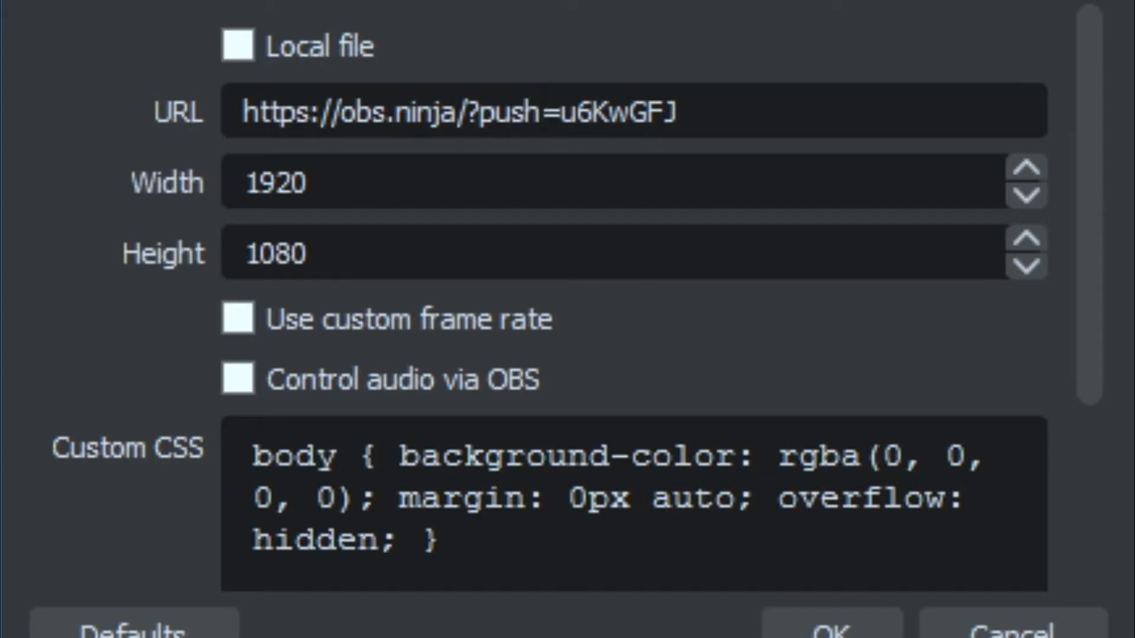
pyautogui.write('view')
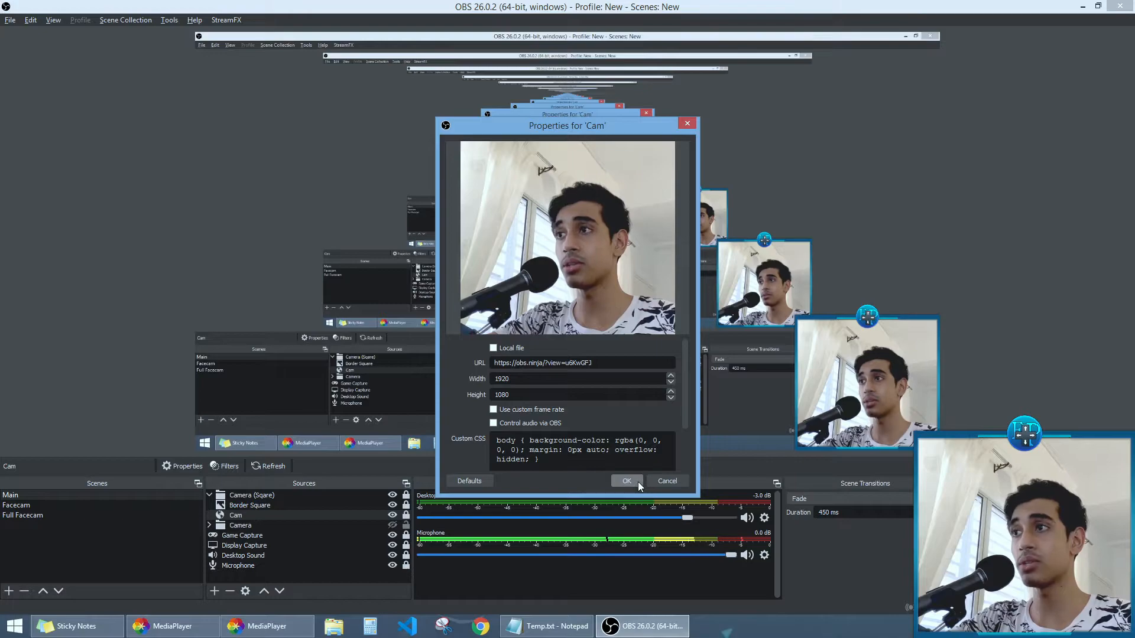
pyautogui.click(626, 481)
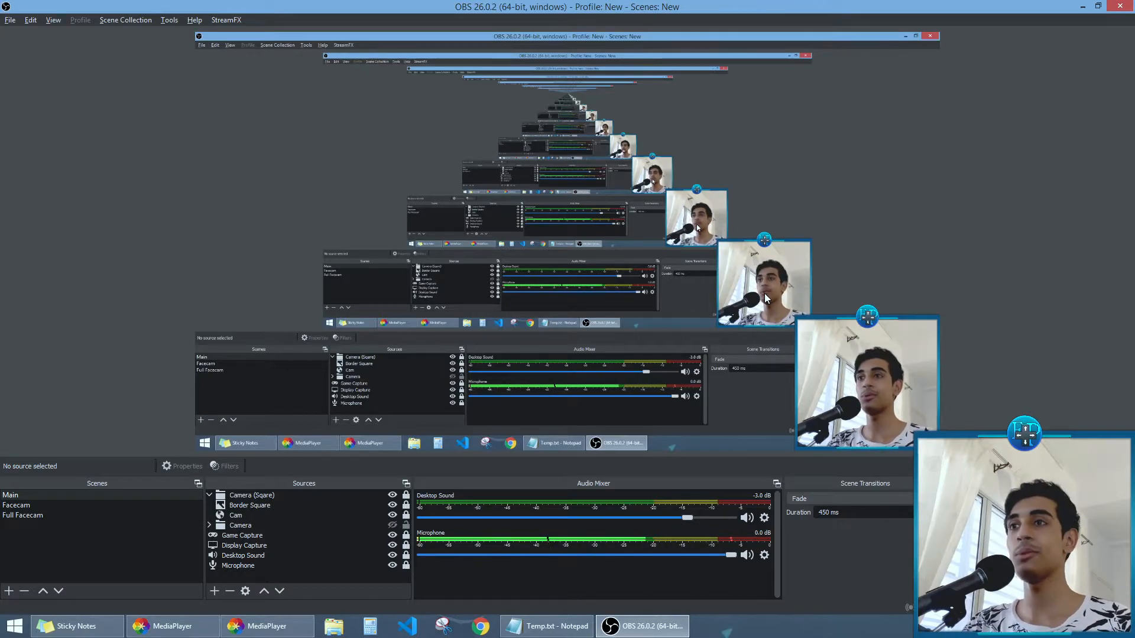
pyautogui.click(210, 495)
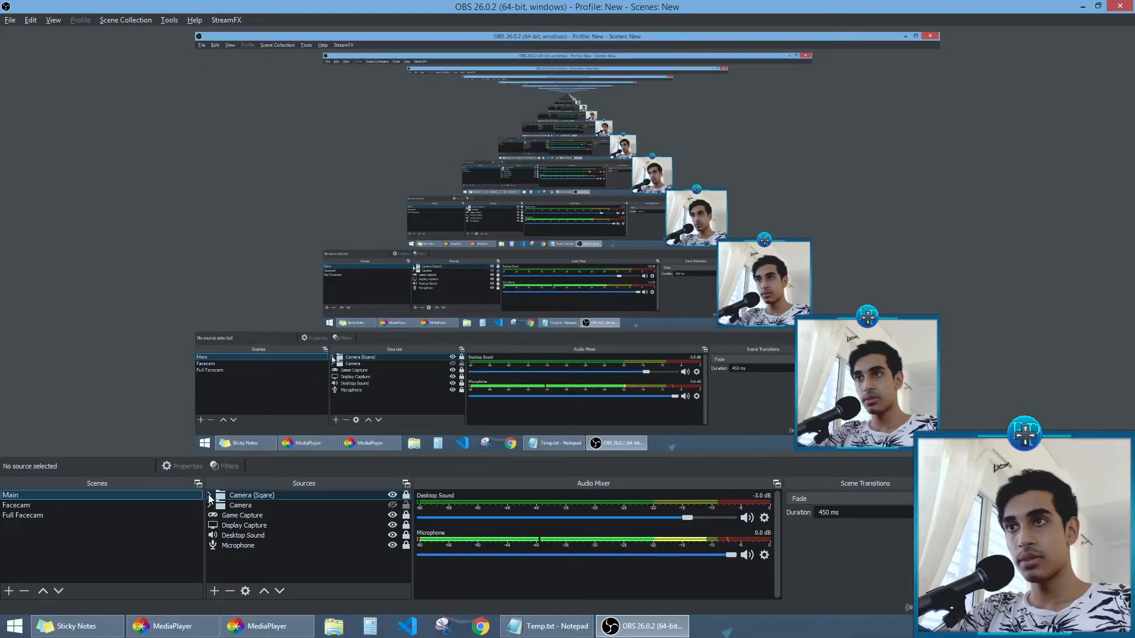
# Step: Expand and collapse the square camera group, then bring up the Webcam source's filters
pyautogui.click(208, 495)
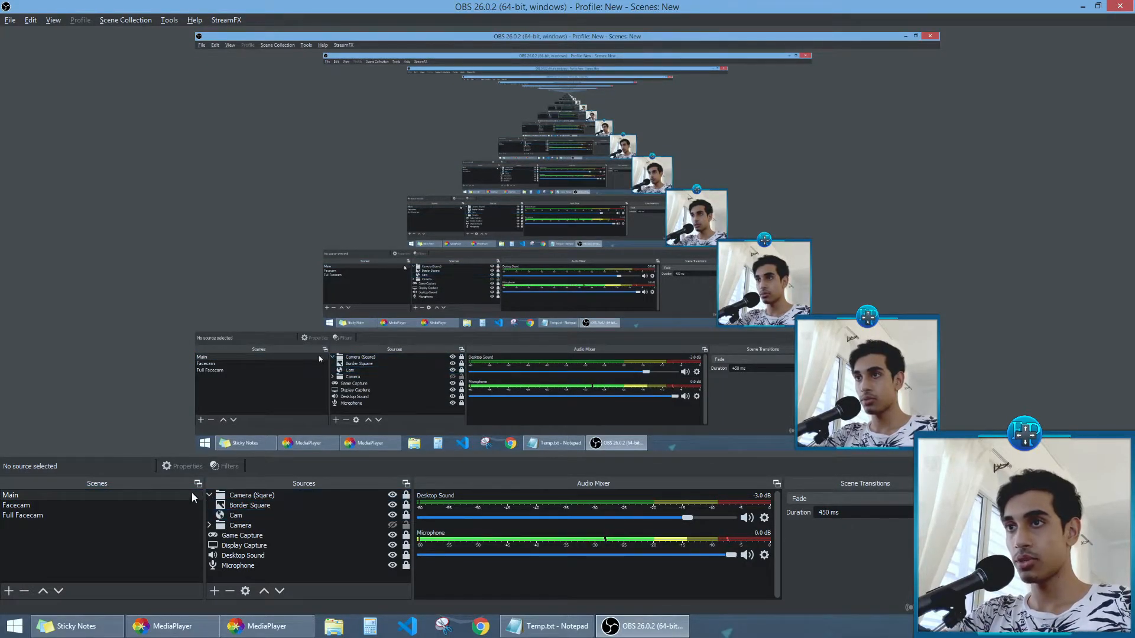
pyautogui.click(209, 495)
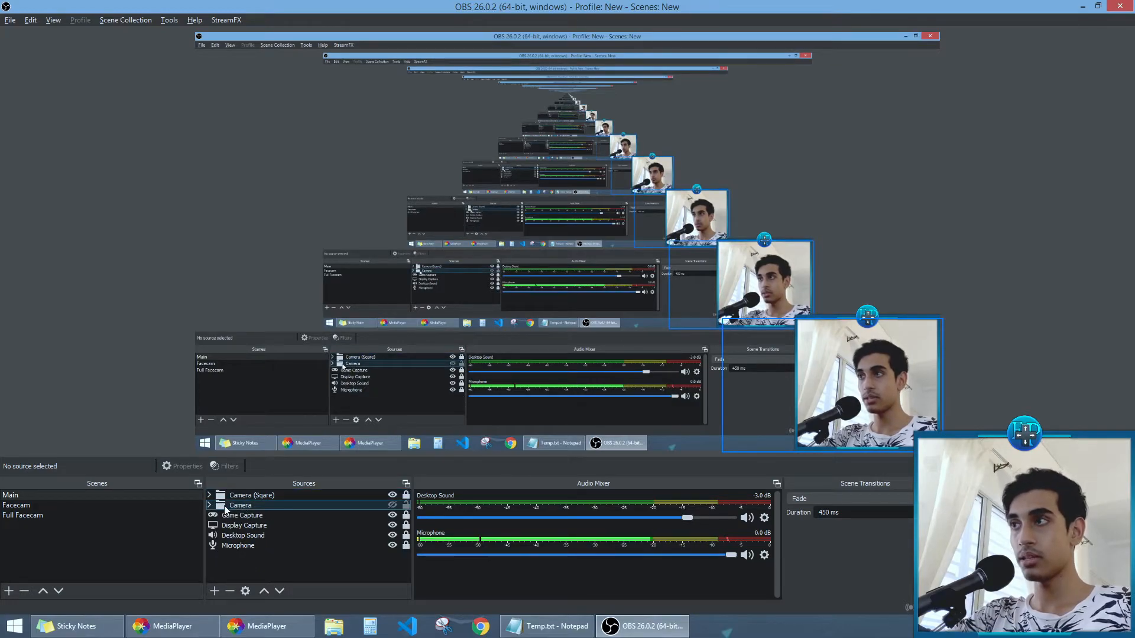
pyautogui.click(229, 466)
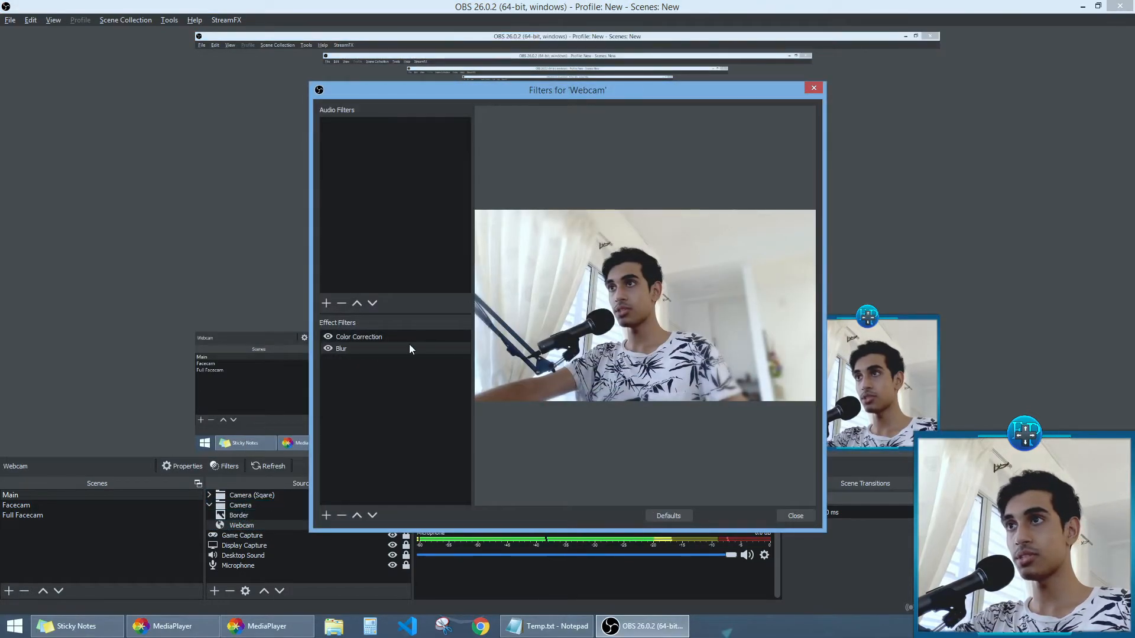
# Step: Show Color Correction settings and toggle Blur and Color Correction visibility to compare the preview
pyautogui.click(358, 337)
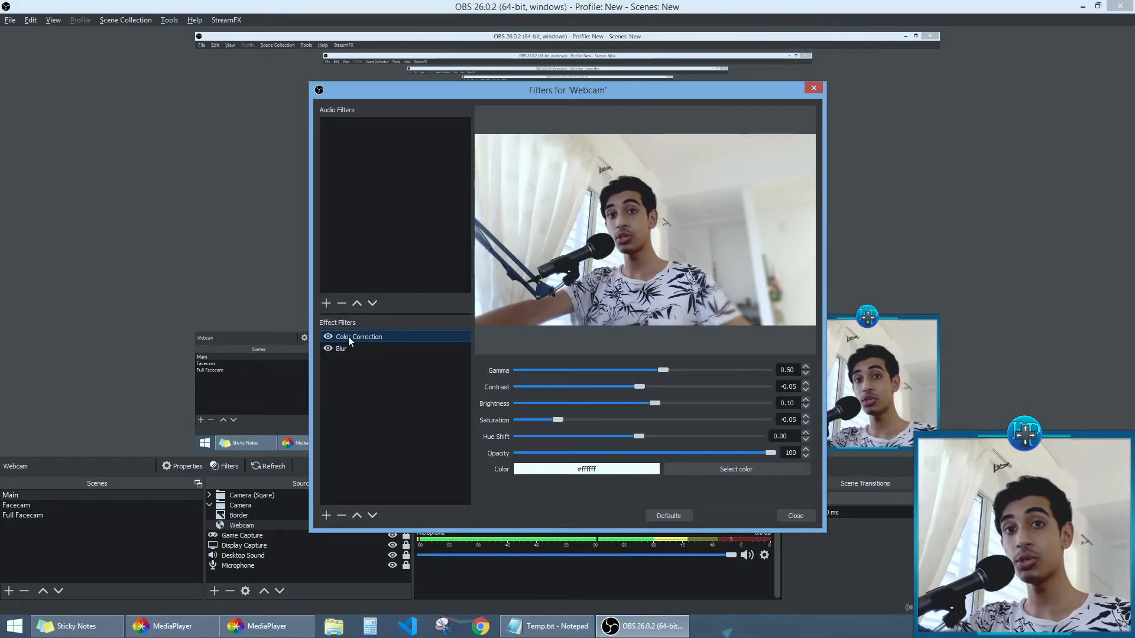
pyautogui.click(341, 348)
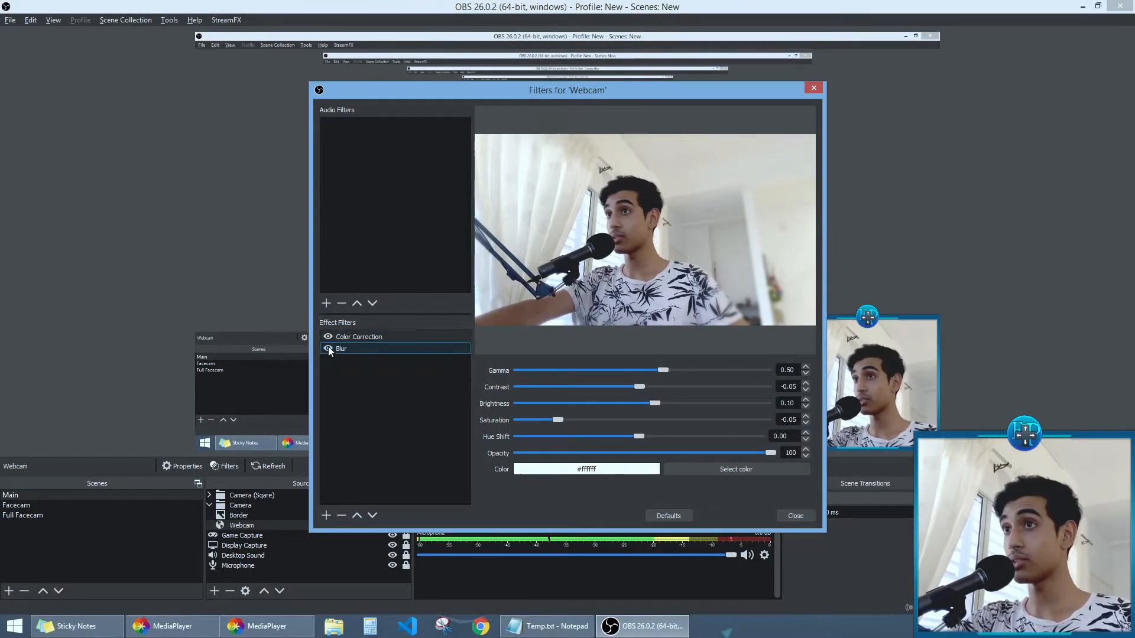
pyautogui.click(329, 348)
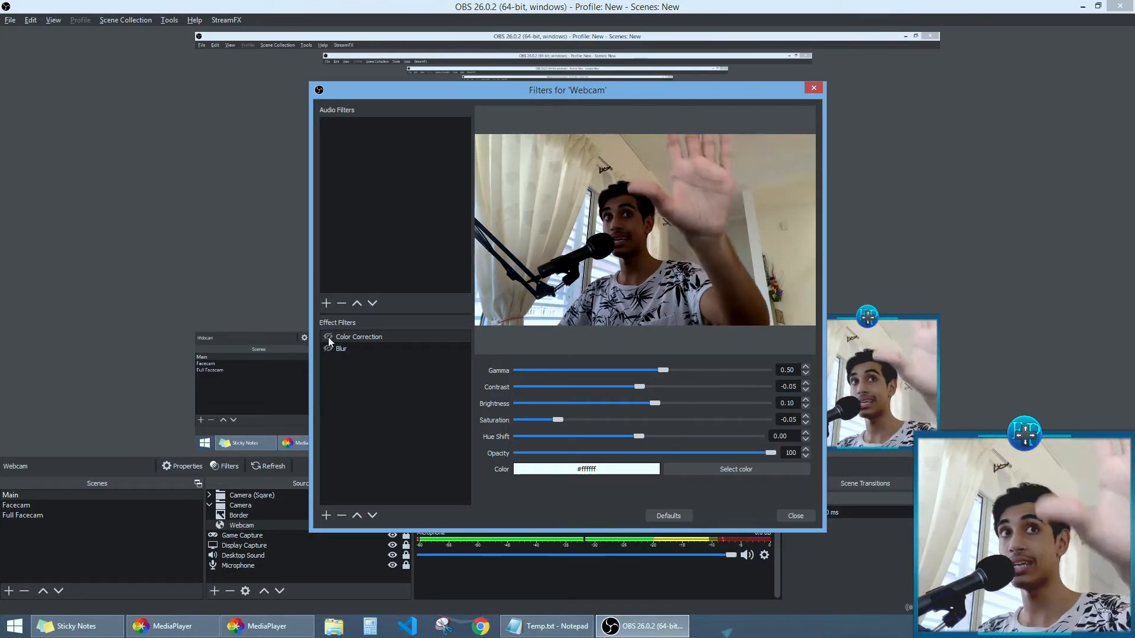
pyautogui.click(341, 347)
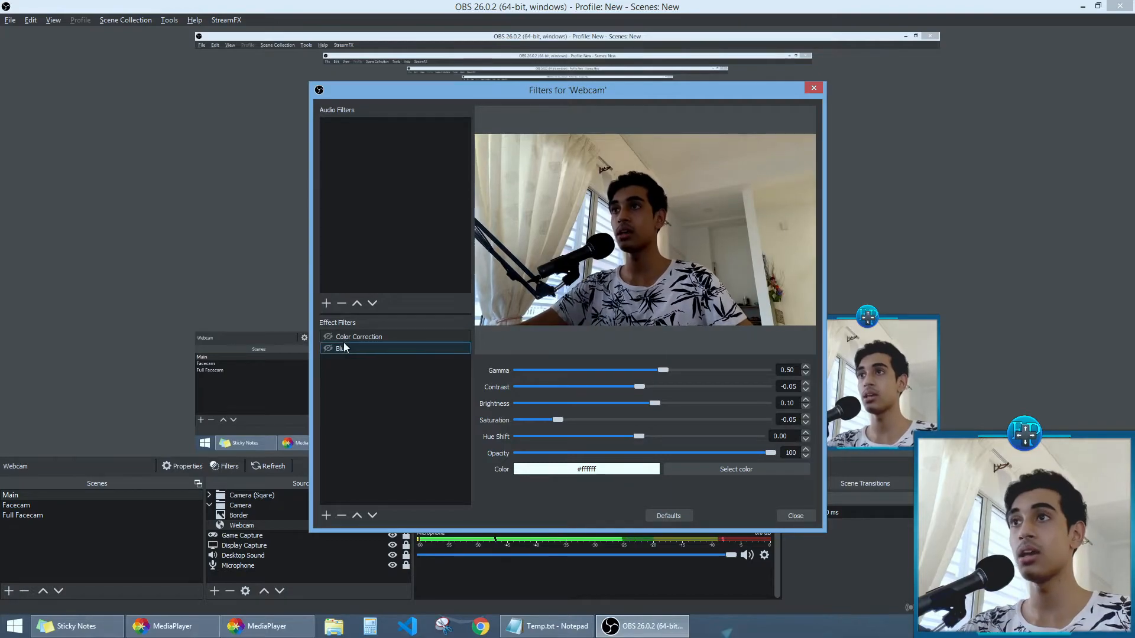
pyautogui.click(358, 336)
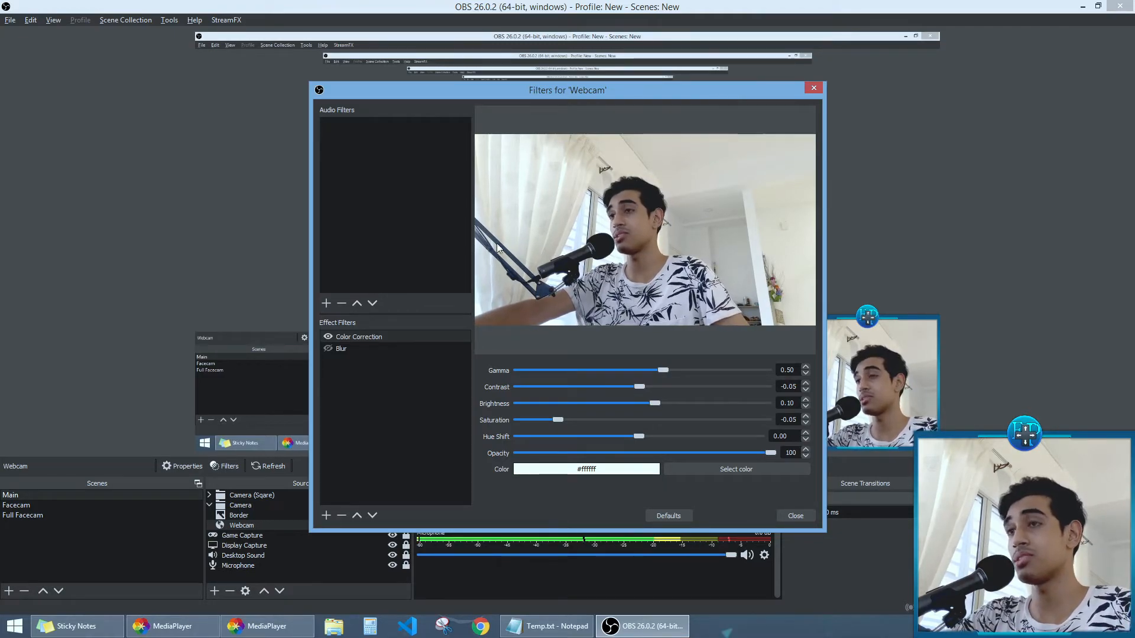
# Step: Re-enable Blur, keep its type Gaussian, review the mask settings and close the filters window
pyautogui.click(341, 349)
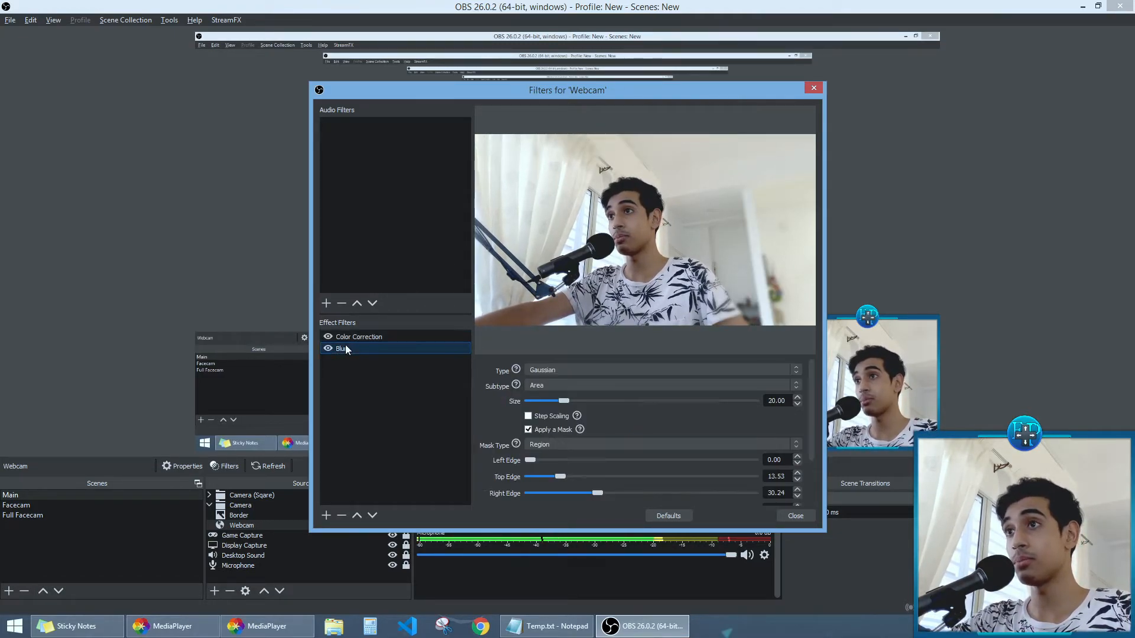
pyautogui.click(328, 348)
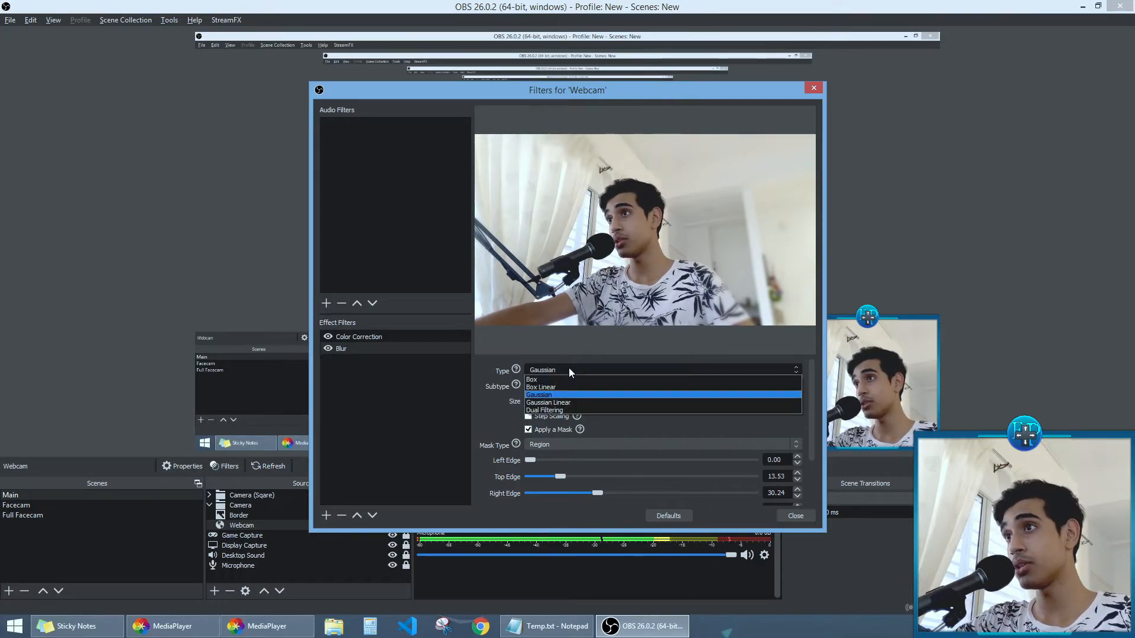
pyautogui.click(537, 386)
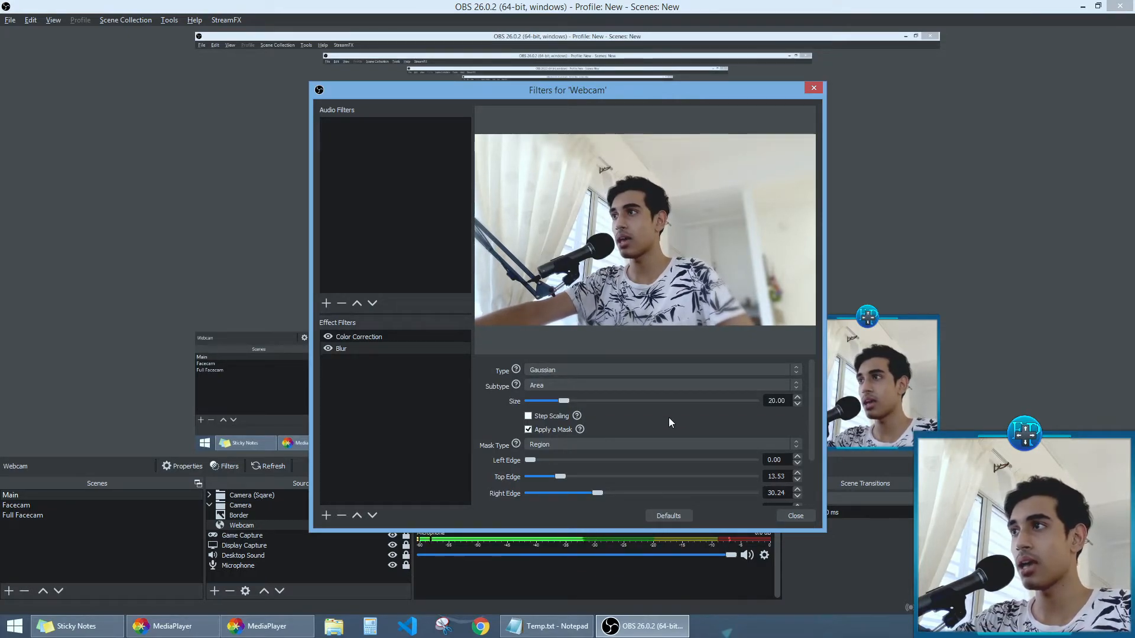
pyautogui.scroll(-3)
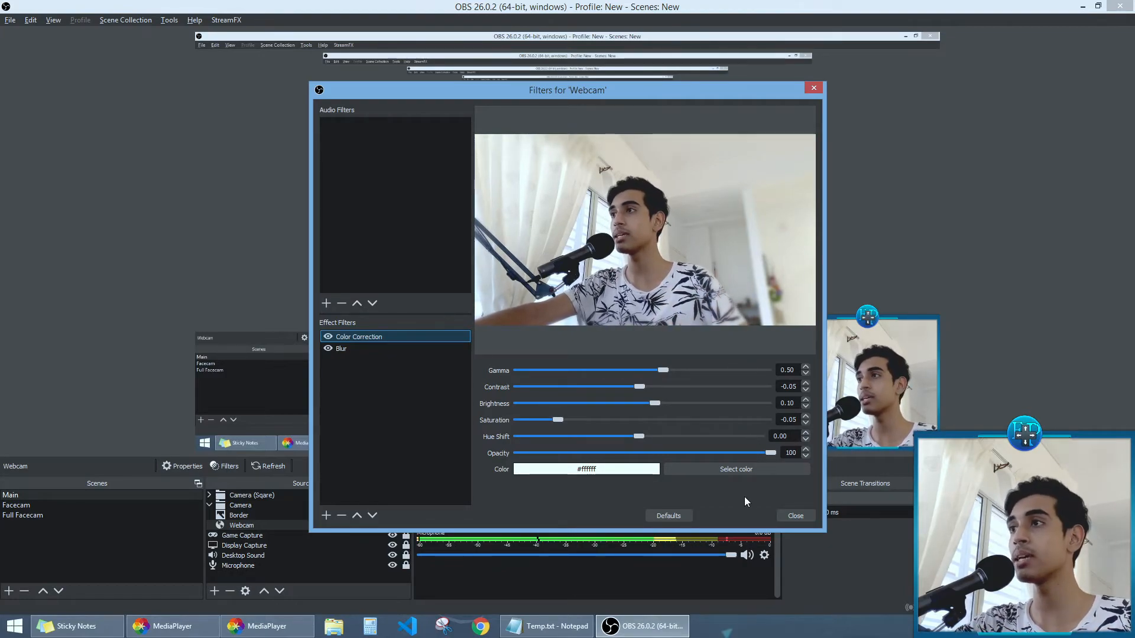
pyautogui.click(794, 515)
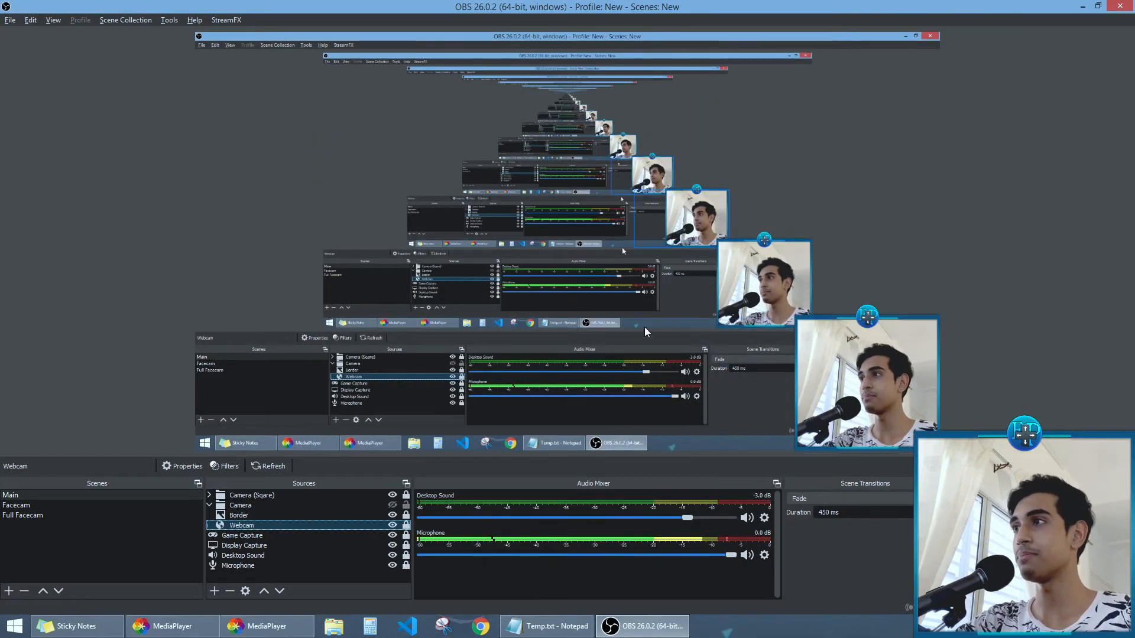